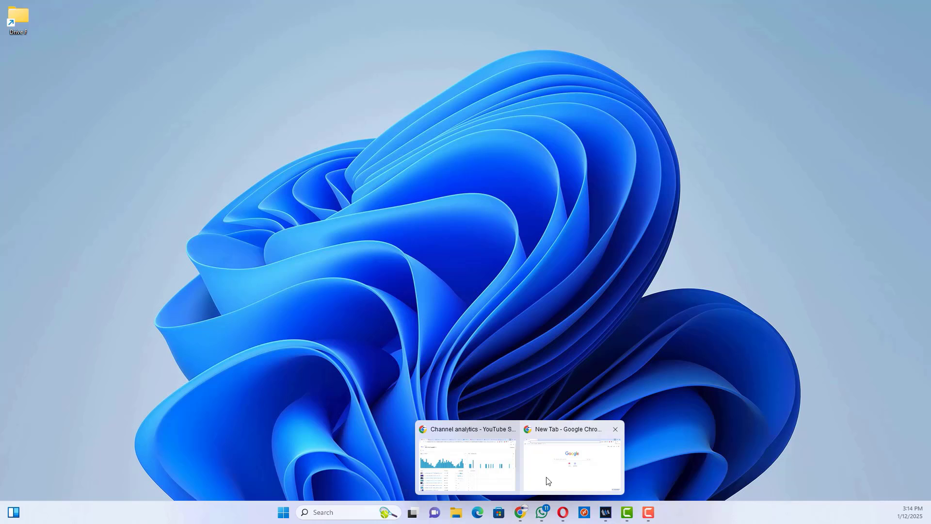
Load the ESXi host login page at 10.4.1 in a new Chrome tab
{"action": "left_click", "coordinate": [570, 459]}
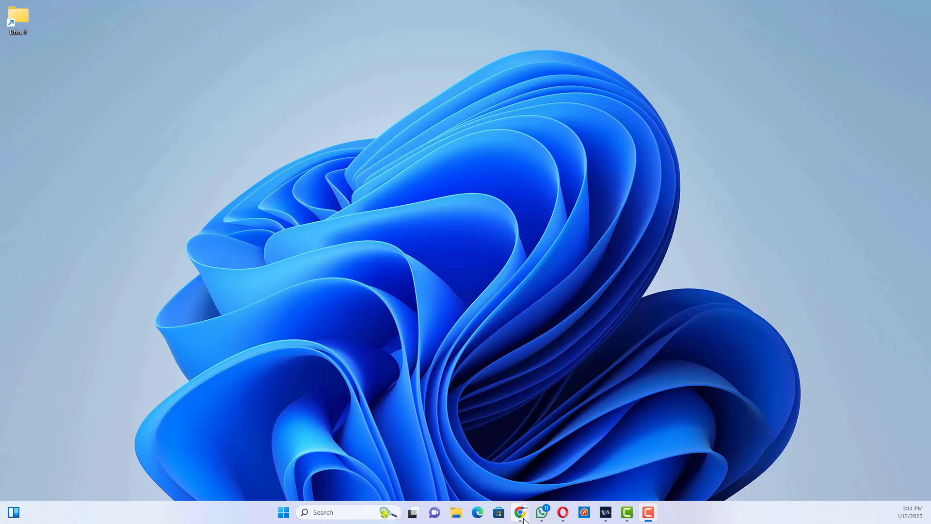
{"action": "left_click", "coordinate": [520, 512]}
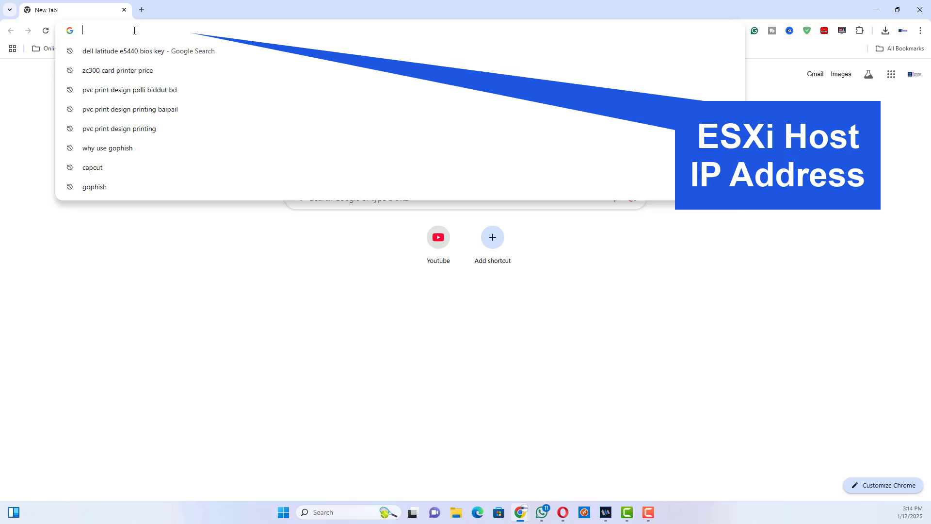
{"action": "type", "text": "10.4.1"}
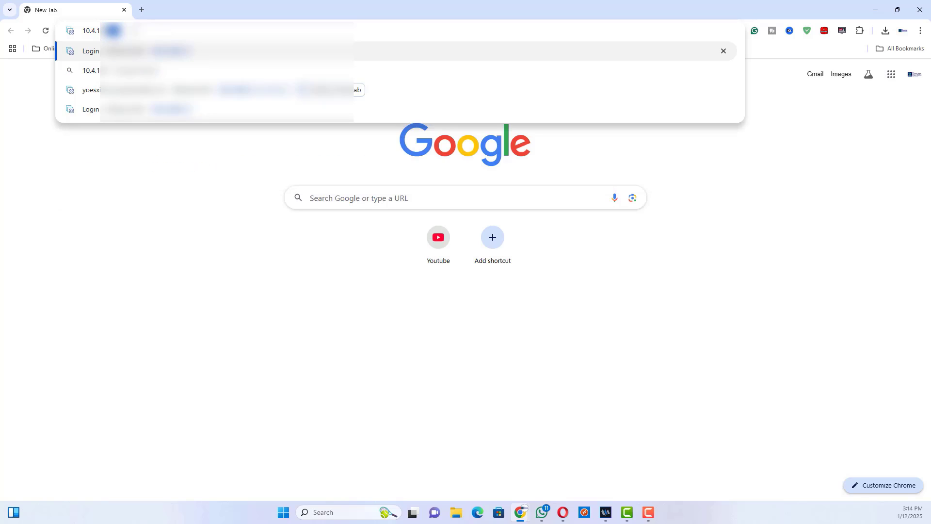
{"action": "left_click", "coordinate": [92, 89]}
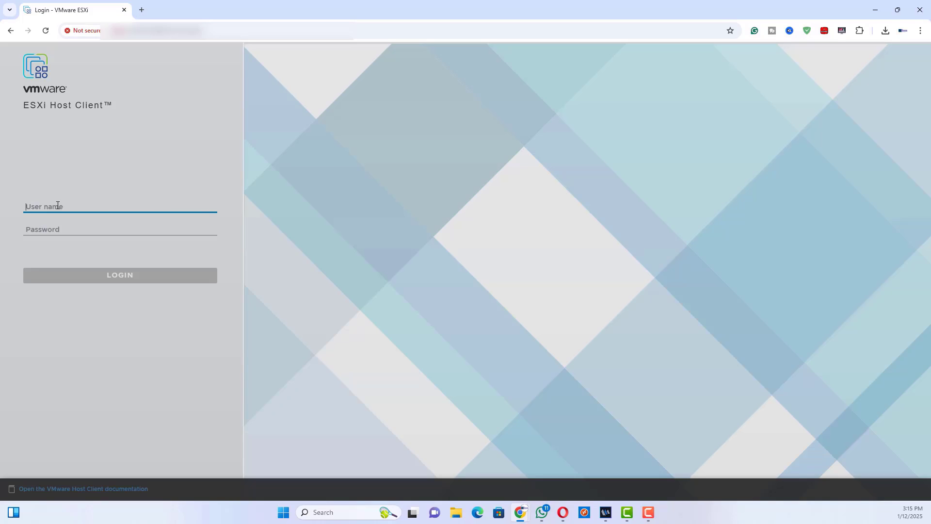
Sign in to the host as root and reach the host summary dashboard
{"action": "type", "text": "root"}
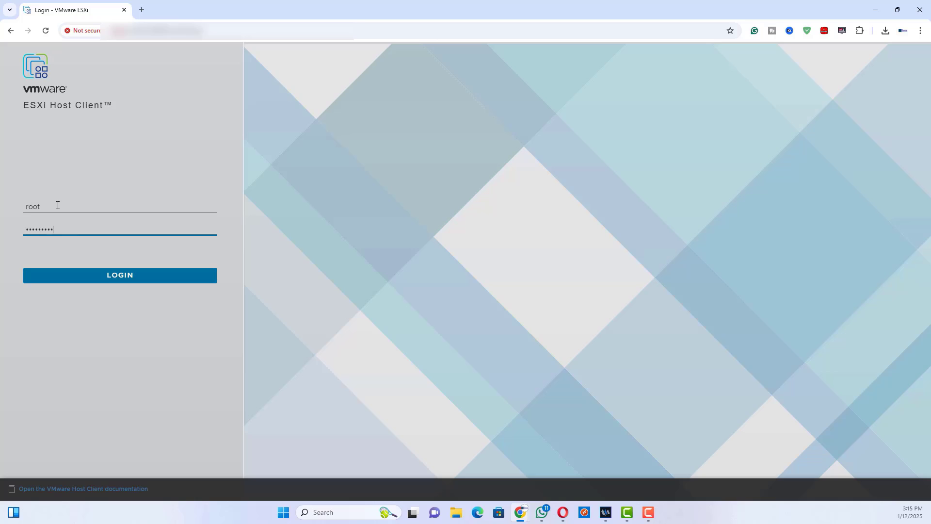
{"action": "left_click", "coordinate": [119, 274]}
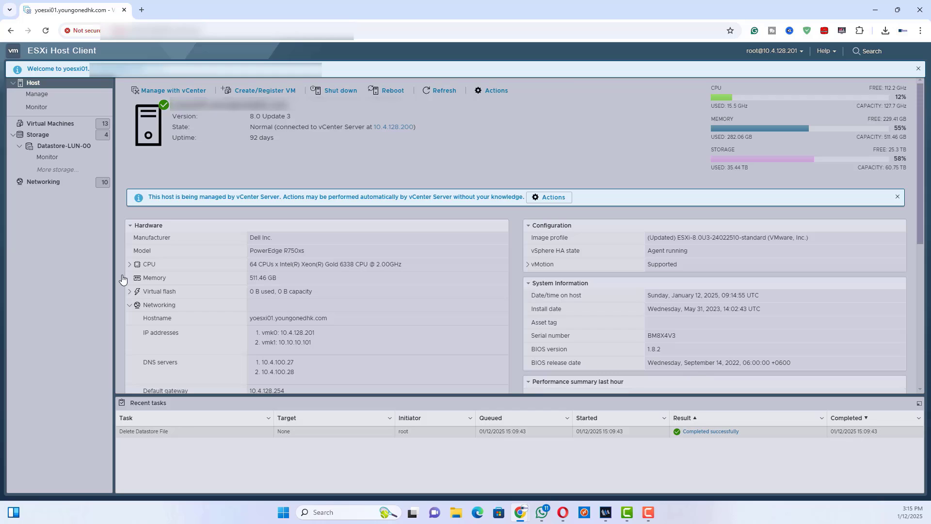
From Storage, go to Datastore-LUN-00 and launch its datastore file browser
{"action": "left_click", "coordinate": [38, 135]}
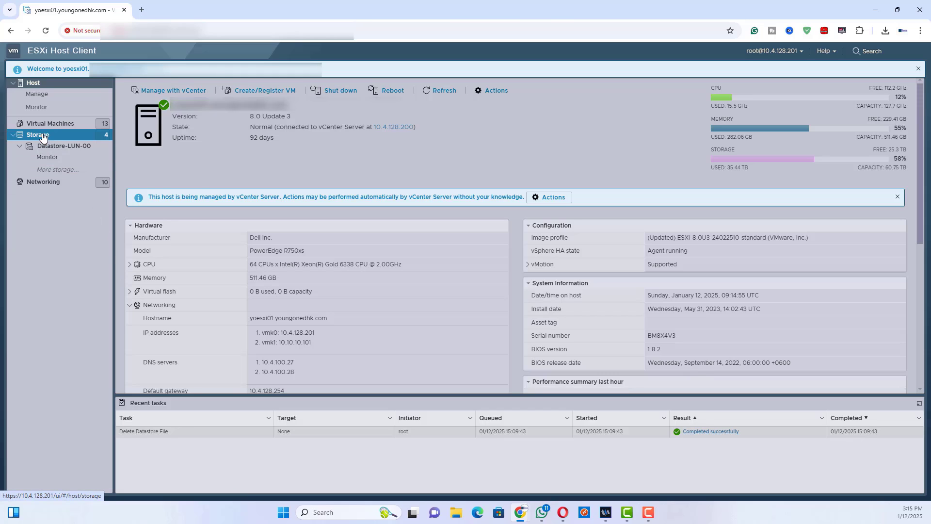
{"action": "left_click", "coordinate": [38, 135]}
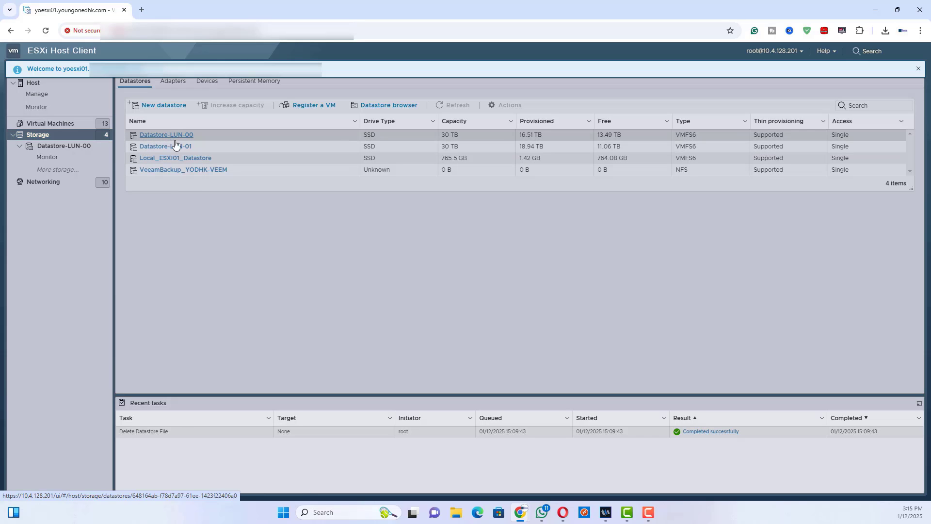
{"action": "left_click", "coordinate": [918, 69]}
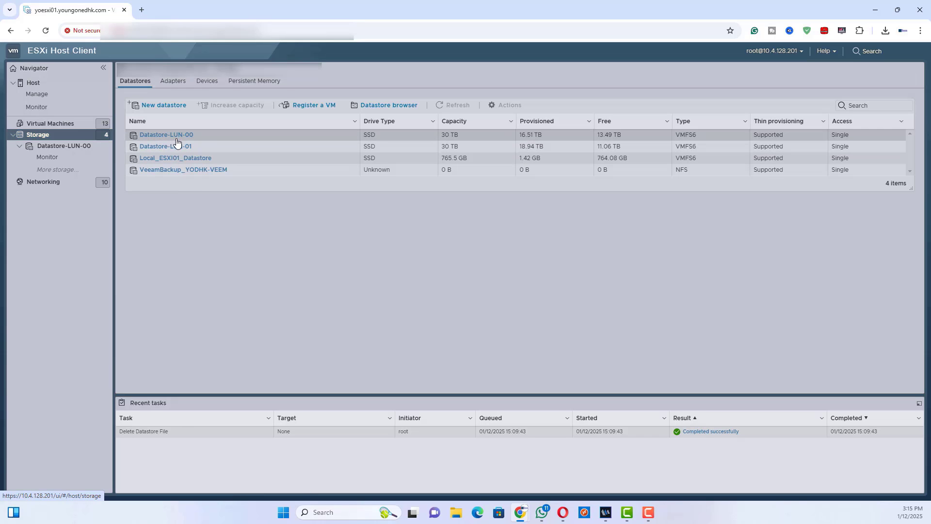
{"action": "left_click", "coordinate": [165, 134]}
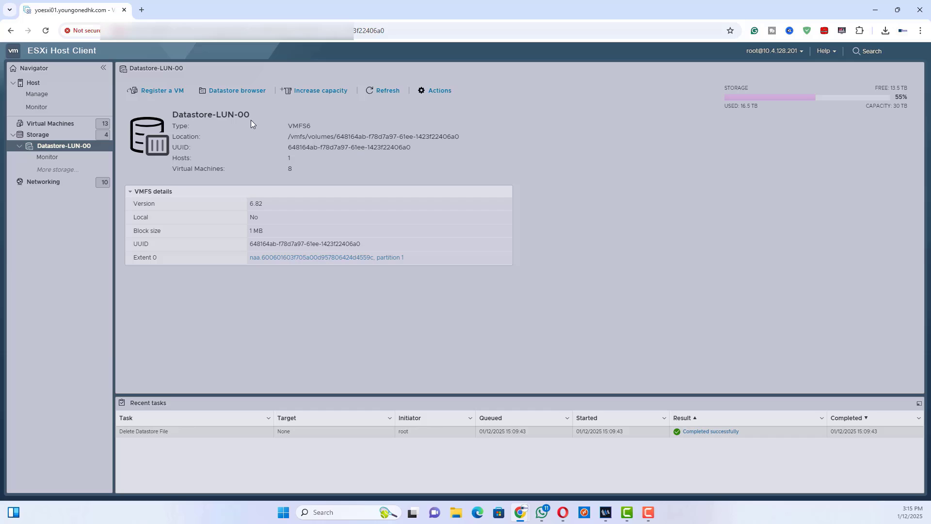
{"action": "left_click", "coordinate": [237, 90]}
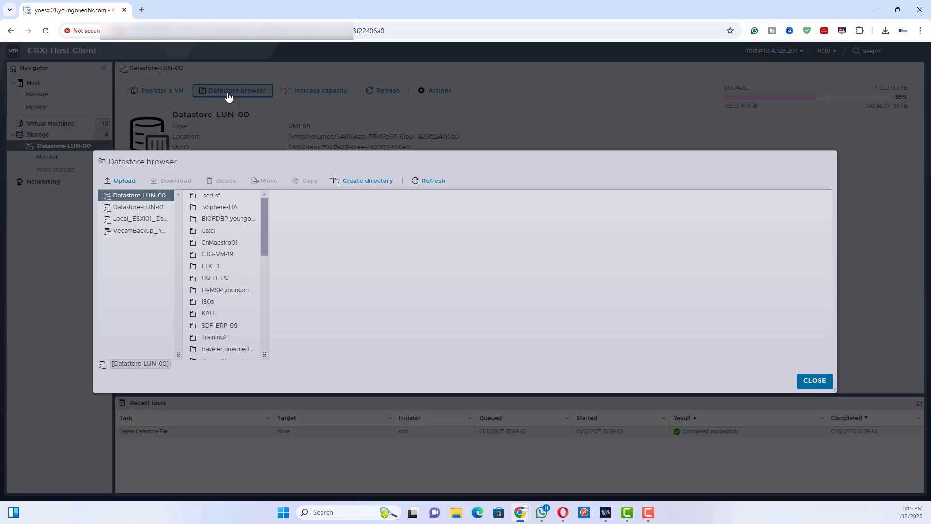
Enter the ISOs folder and start an upload into it
{"action": "left_click", "coordinate": [209, 314]}
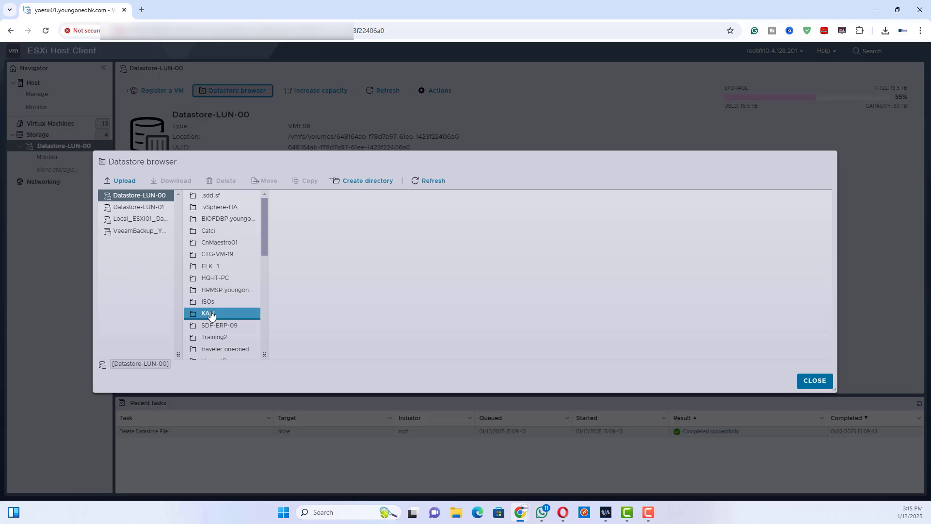
{"action": "left_click", "coordinate": [207, 301]}
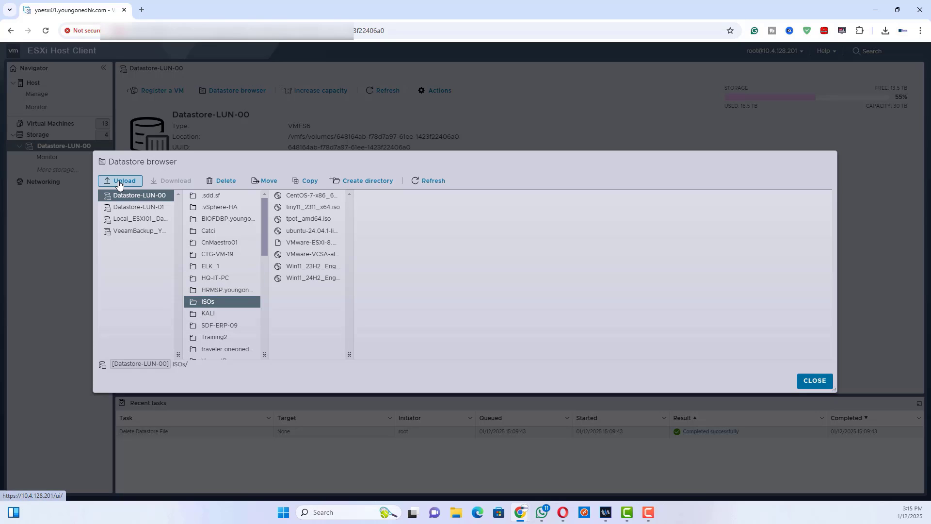
{"action": "left_click", "coordinate": [124, 181]}
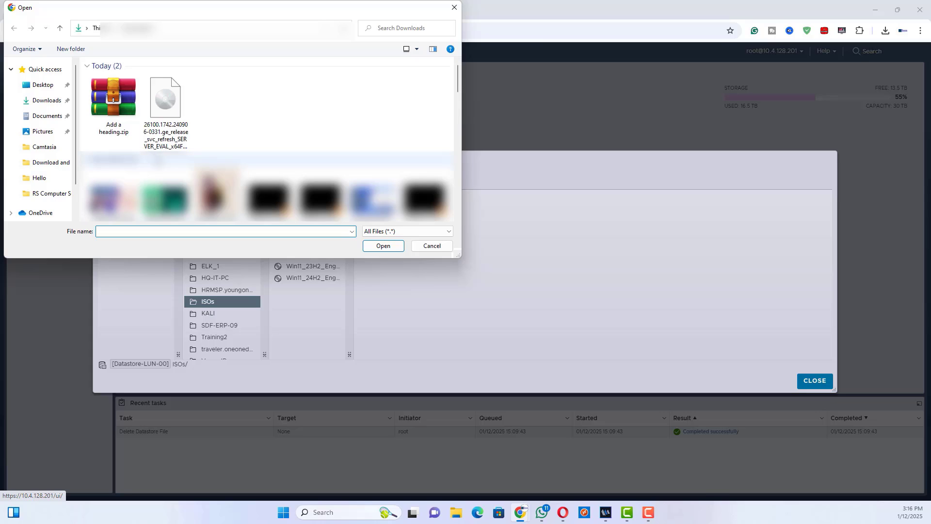
Select the SERVER_EVAL Windows Server ISO from Downloads and confirm it for upload
{"action": "left_click", "coordinate": [166, 97]}
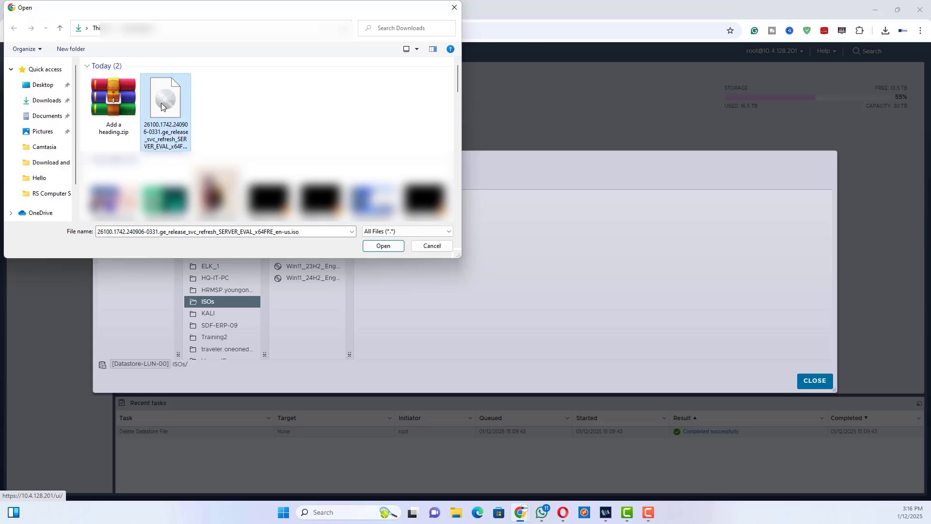
{"action": "mouse_move", "coordinate": [166, 107]}
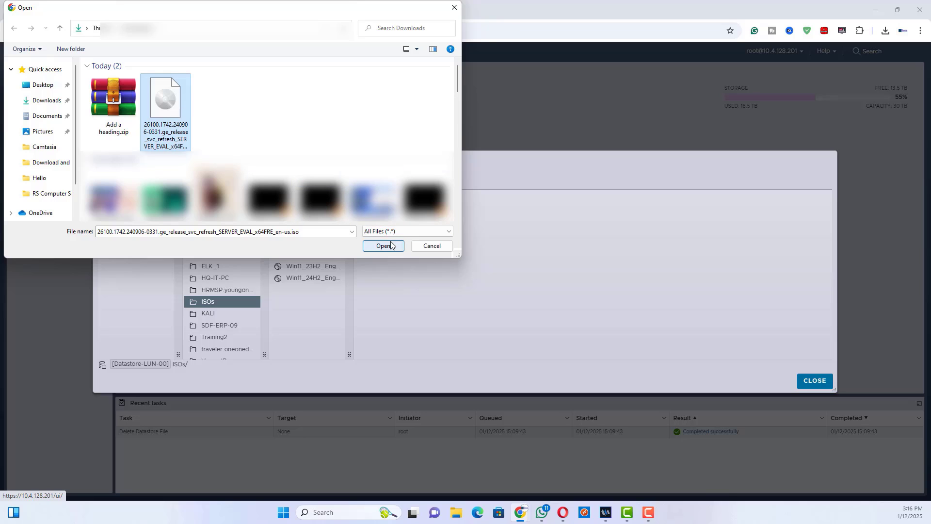
{"action": "left_click", "coordinate": [383, 245]}
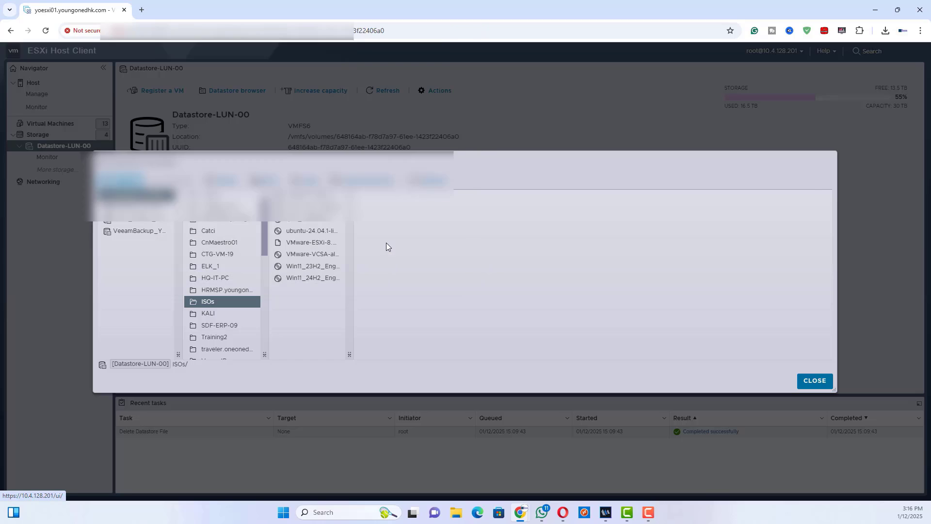
Let the ISO upload run until the Upload file to datastore task completes successfully
{"action": "left_click", "coordinate": [119, 180]}
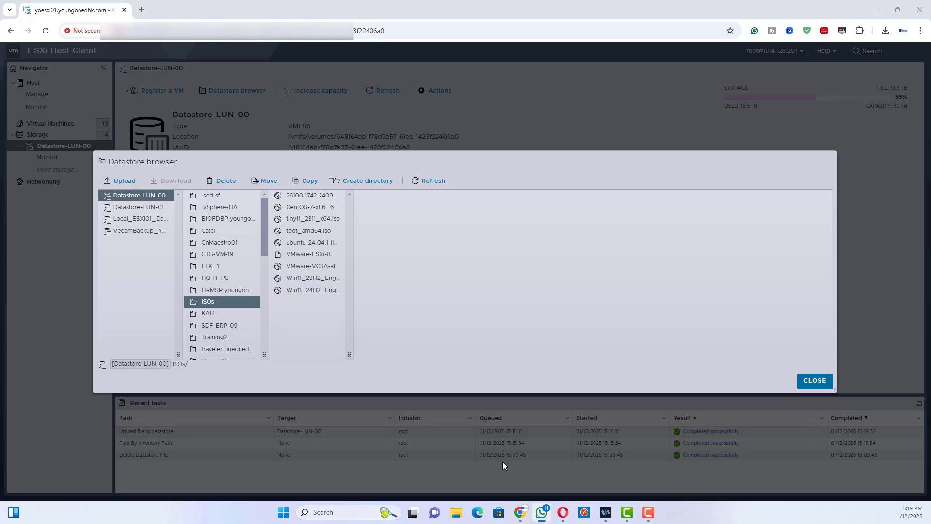
{"action": "mouse_move", "coordinate": [778, 355]}
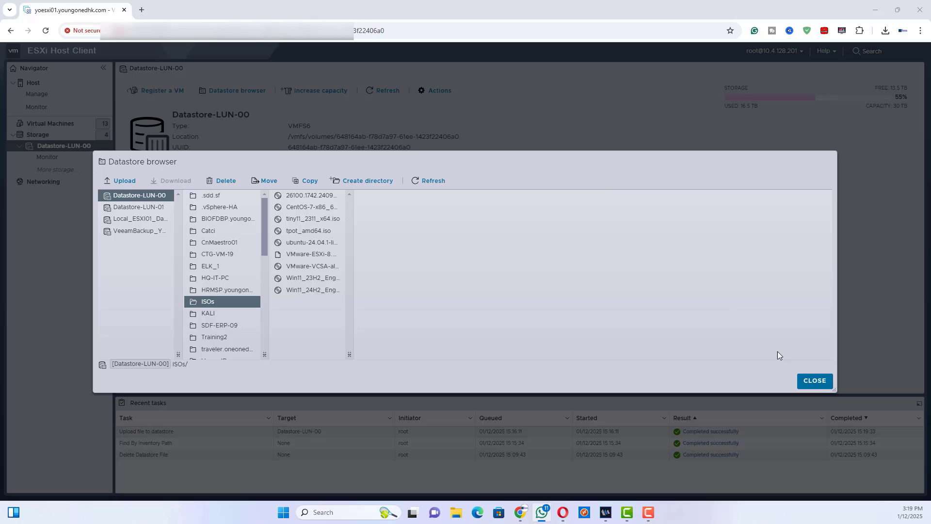
Close the datastore browser, returning to the Datastore-LUN-00 details page
{"action": "left_click", "coordinate": [813, 380]}
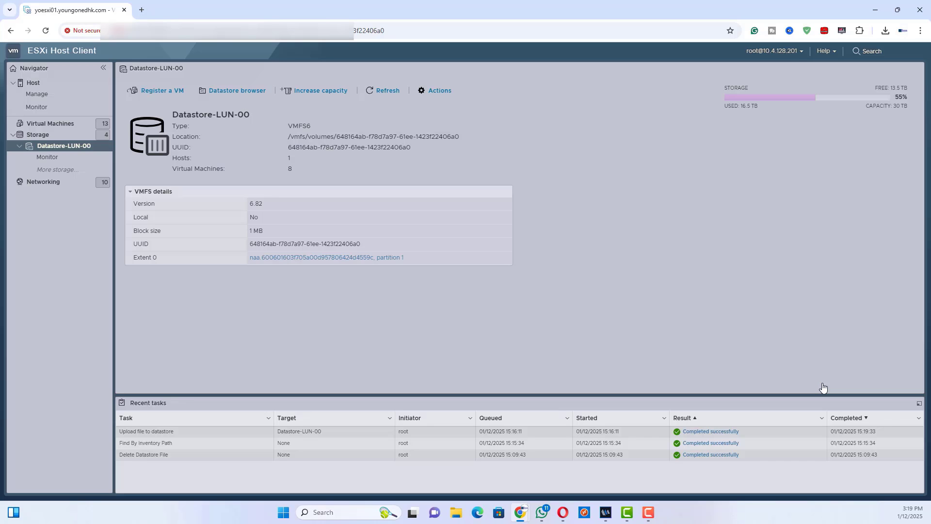
{"action": "mouse_move", "coordinate": [146, 107]}
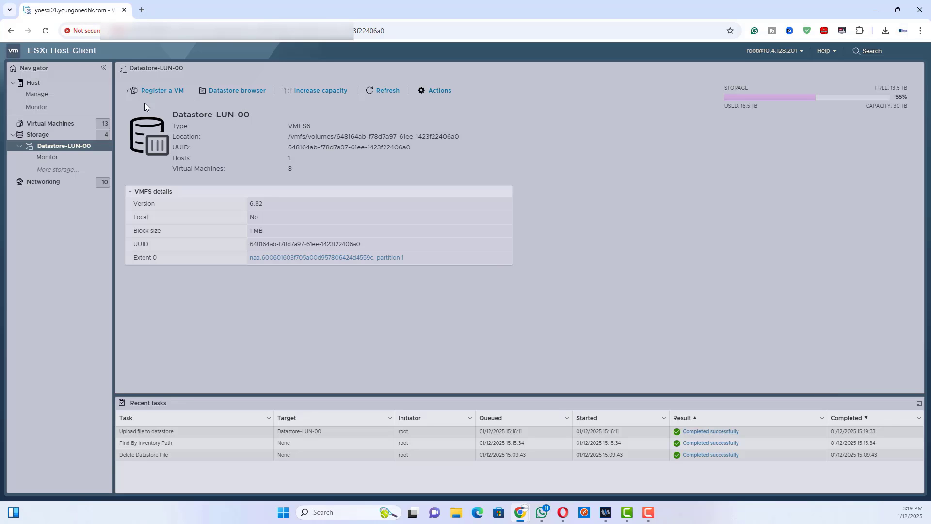